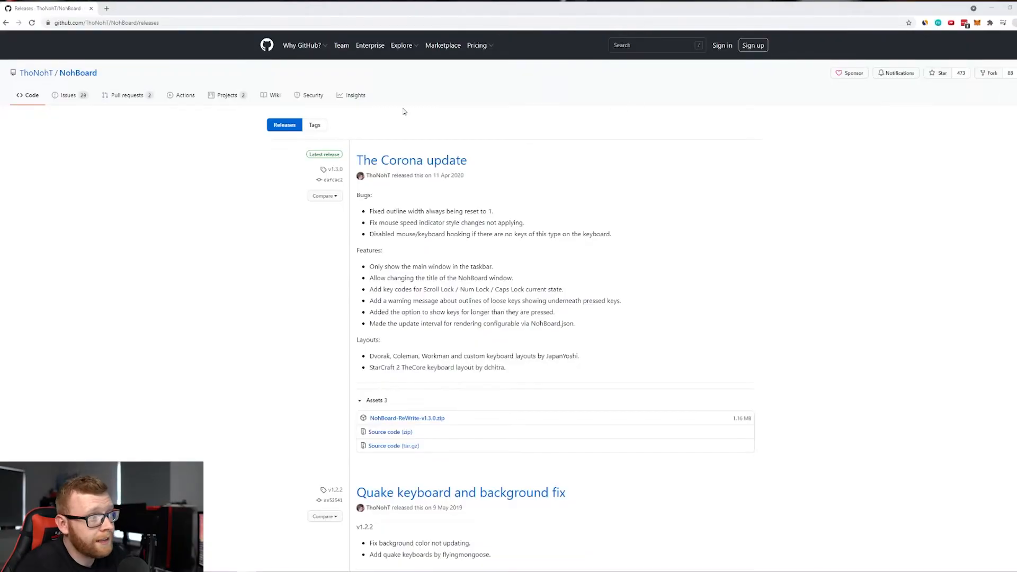
{"action": "mouse_move", "coordinate": [396, 91]}
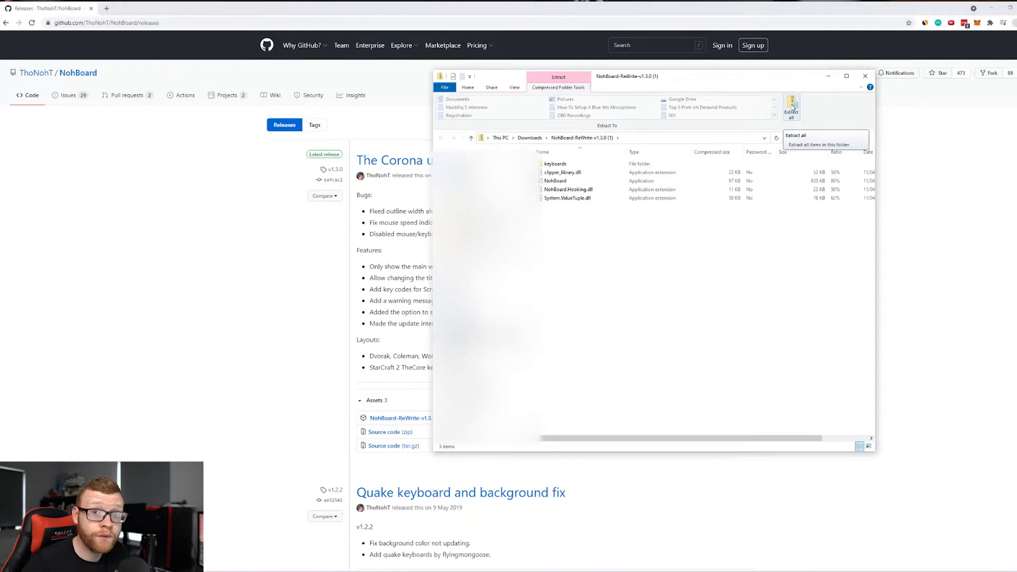
{"action": "mouse_move", "coordinate": [812, 106]}
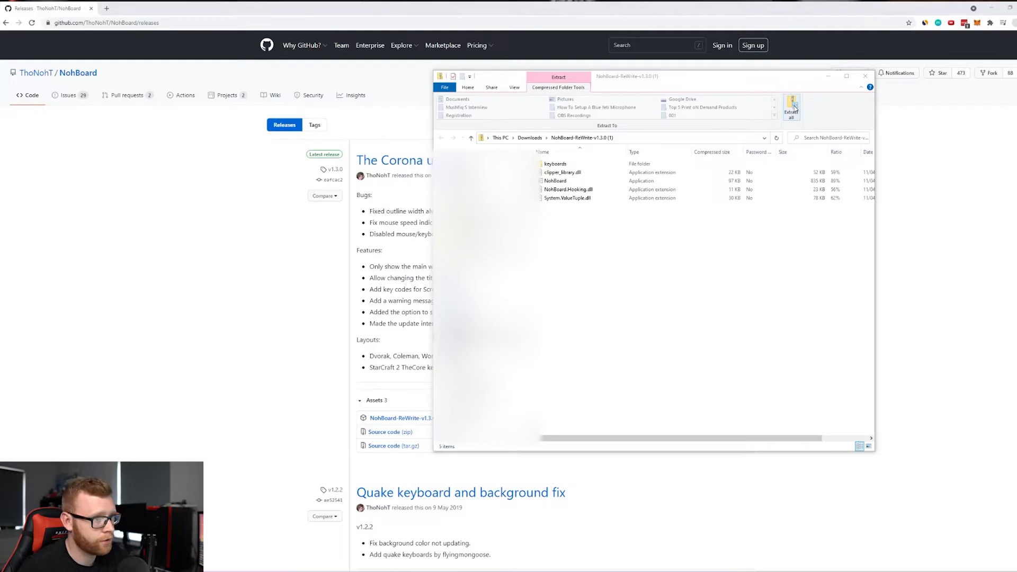
Step: Extract the NohBoard zip and select the NohBoard application in the extracted folder
{"action": "left_click", "coordinate": [791, 107]}
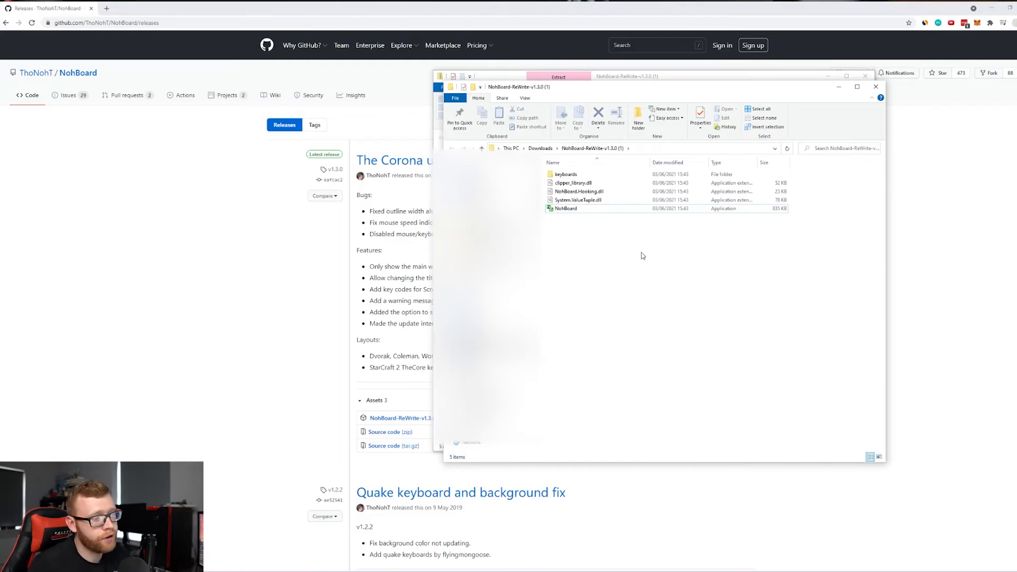
{"action": "left_click", "coordinate": [566, 208]}
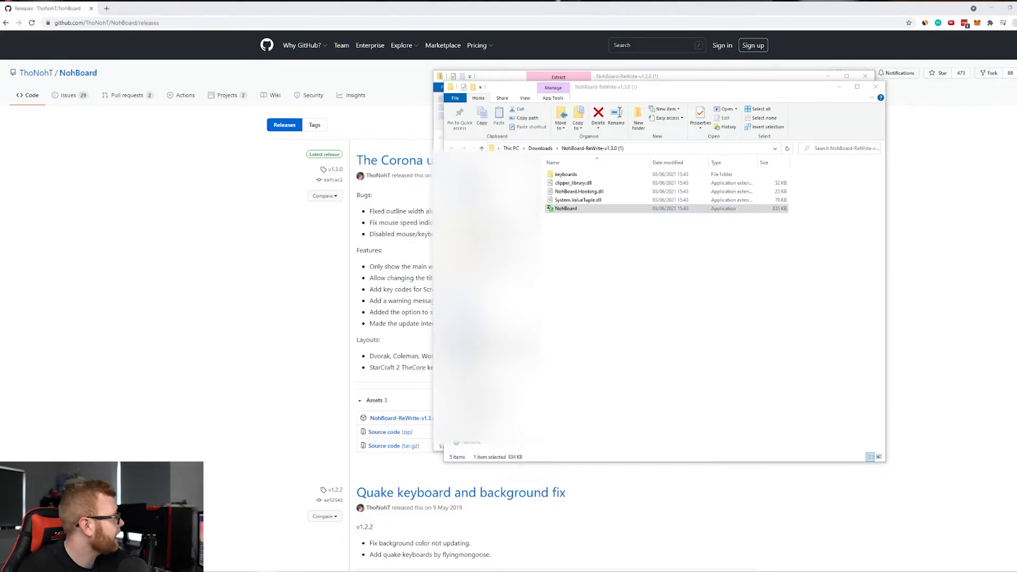
Step: Launch NohBoard.exe and bring up its Load Keyboard dialog
{"action": "double_click", "coordinate": [565, 208]}
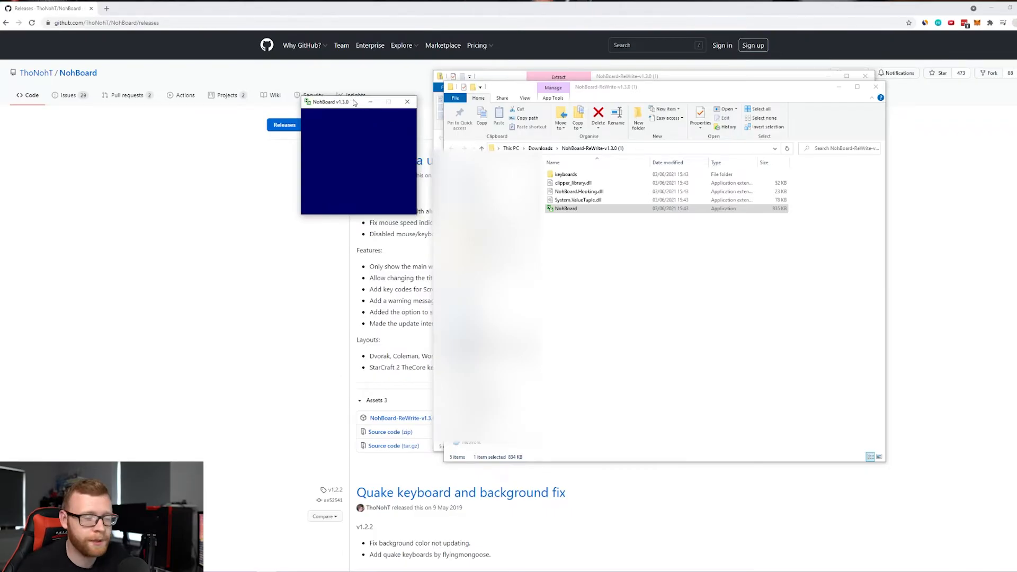
{"action": "mouse_move", "coordinate": [325, 134]}
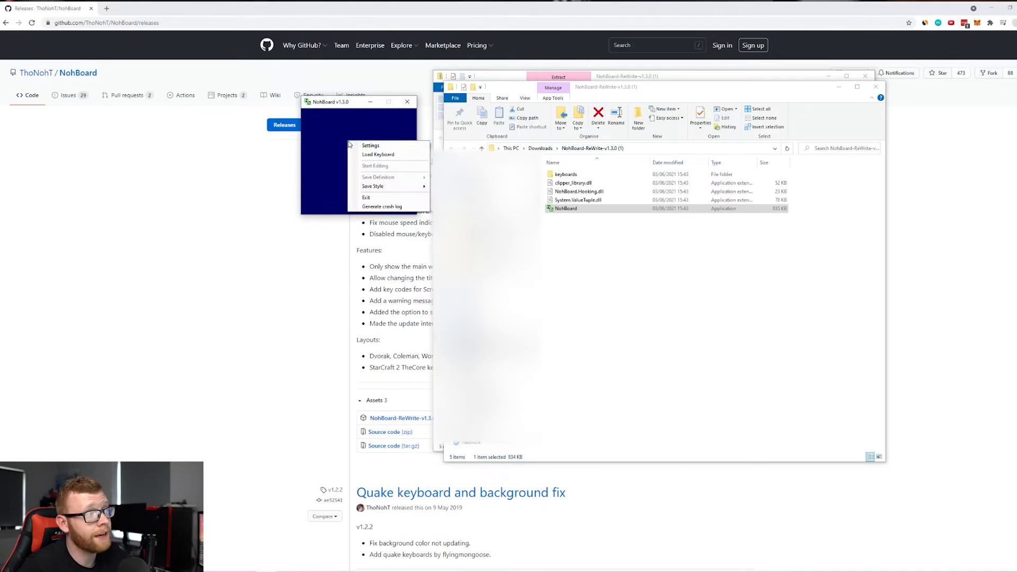
{"action": "left_click", "coordinate": [370, 145]}
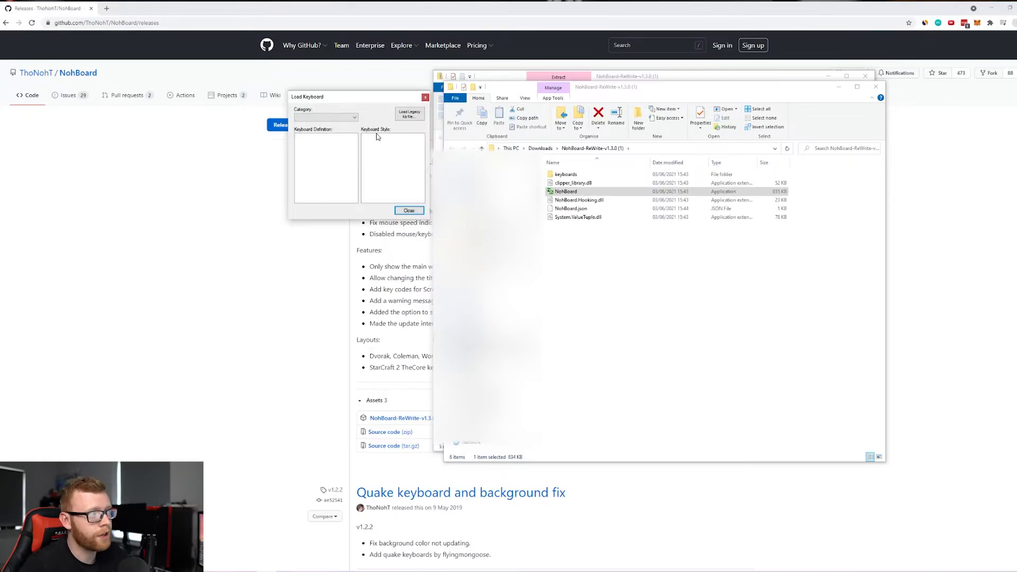
Step: Browse the HaleyHalcyon and TheCore categories and load a full keyboard layout
{"action": "left_click", "coordinate": [354, 117]}
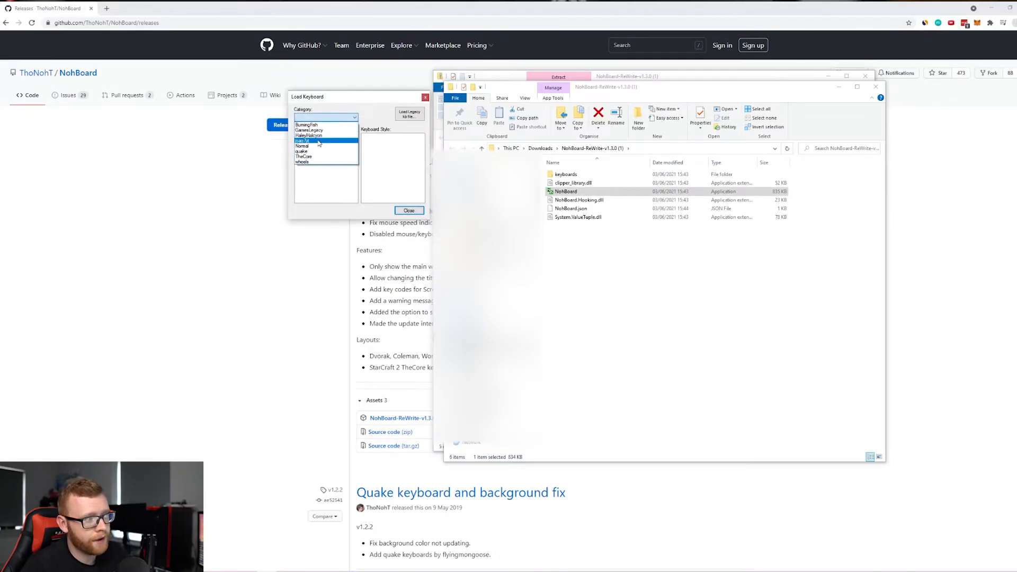
{"action": "left_click", "coordinate": [311, 124]}
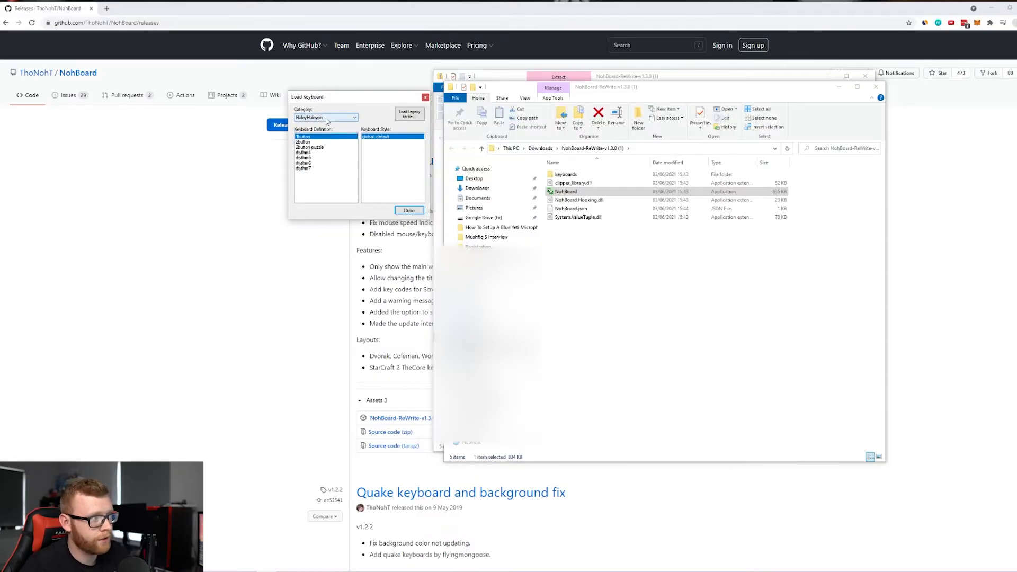
{"action": "left_click", "coordinate": [324, 118]}
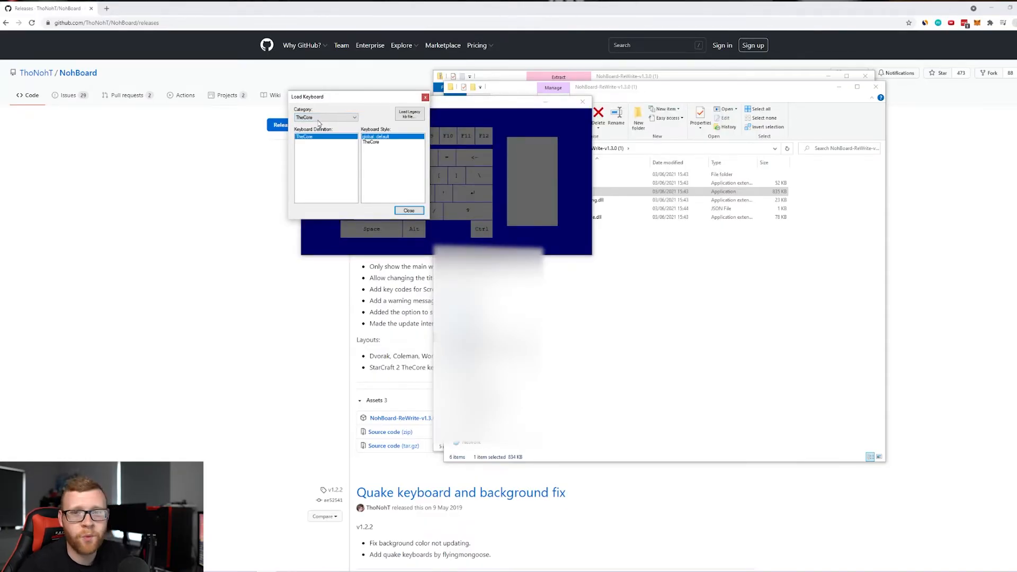
{"action": "left_click", "coordinate": [353, 118]}
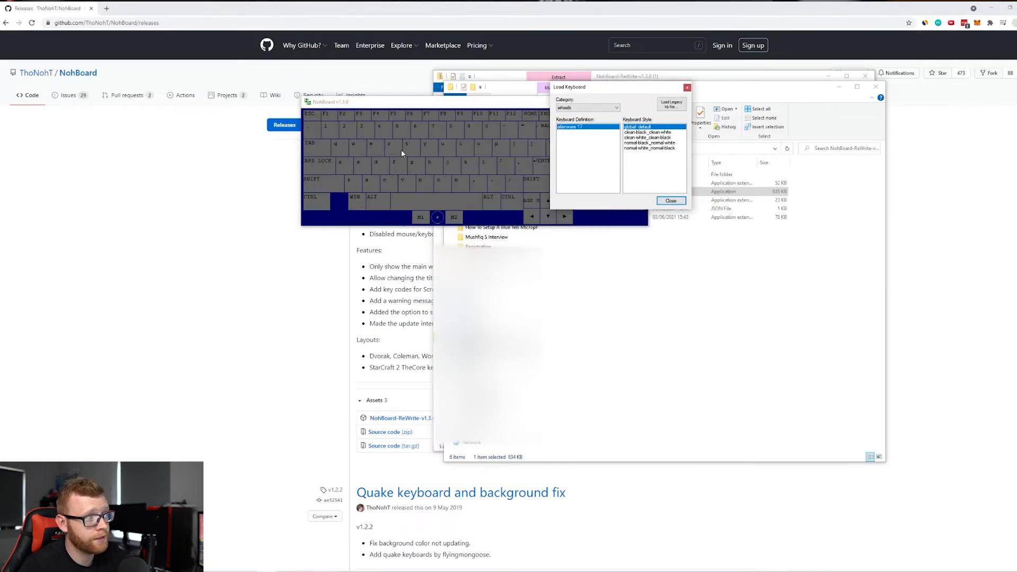
Step: Load the Razer-style compact keyboard-and-mouse layout with its green background style
{"action": "left_click", "coordinate": [614, 107]}
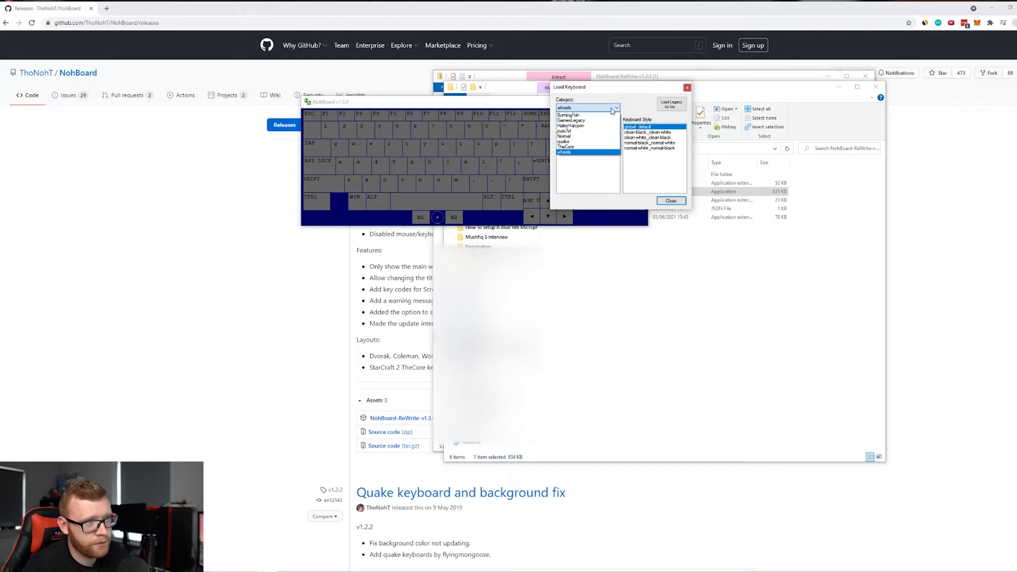
{"action": "left_click", "coordinate": [564, 131]}
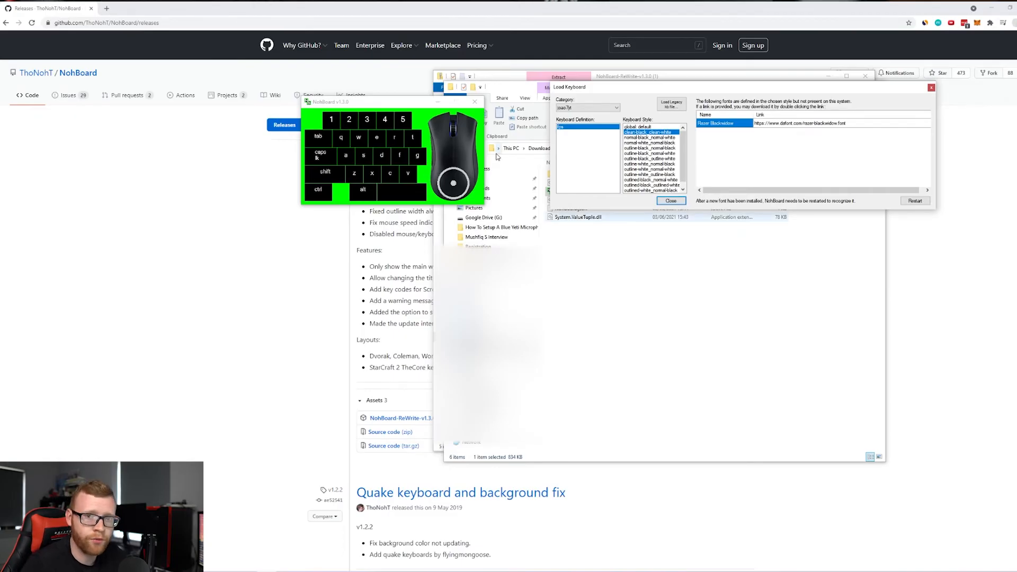
{"action": "mouse_move", "coordinate": [459, 172]}
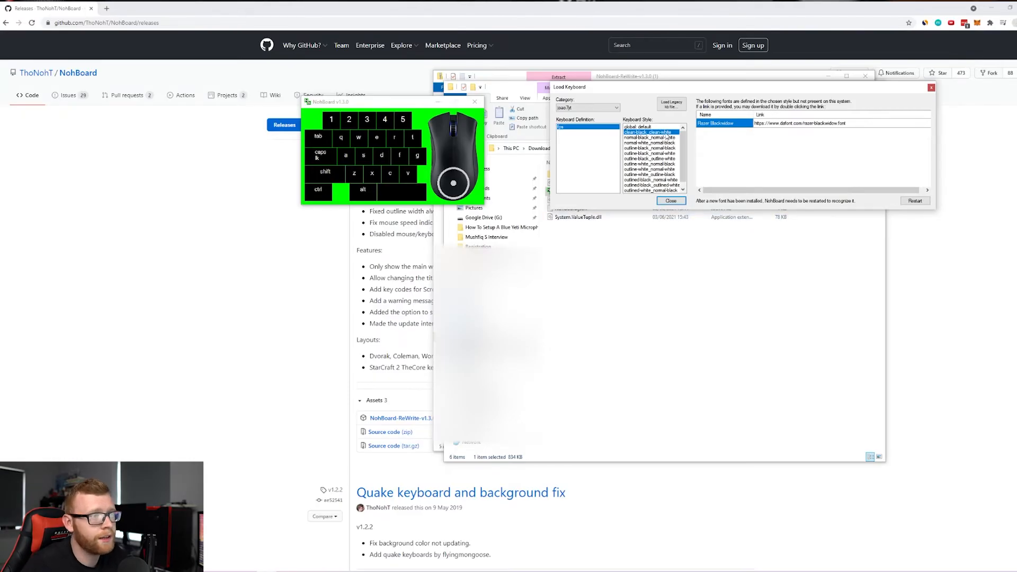
{"action": "left_click", "coordinate": [671, 200]}
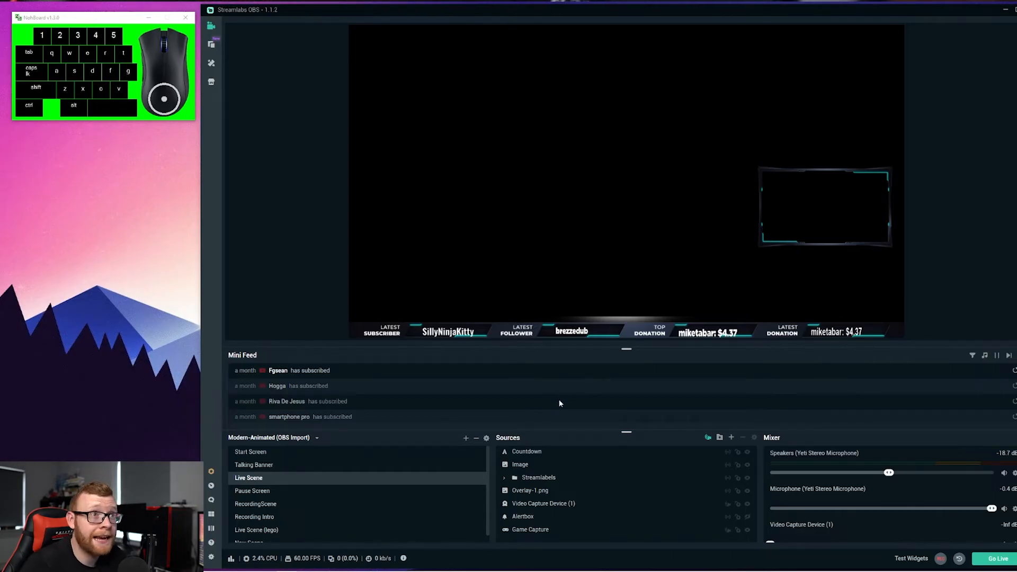
{"action": "mouse_move", "coordinate": [519, 516]}
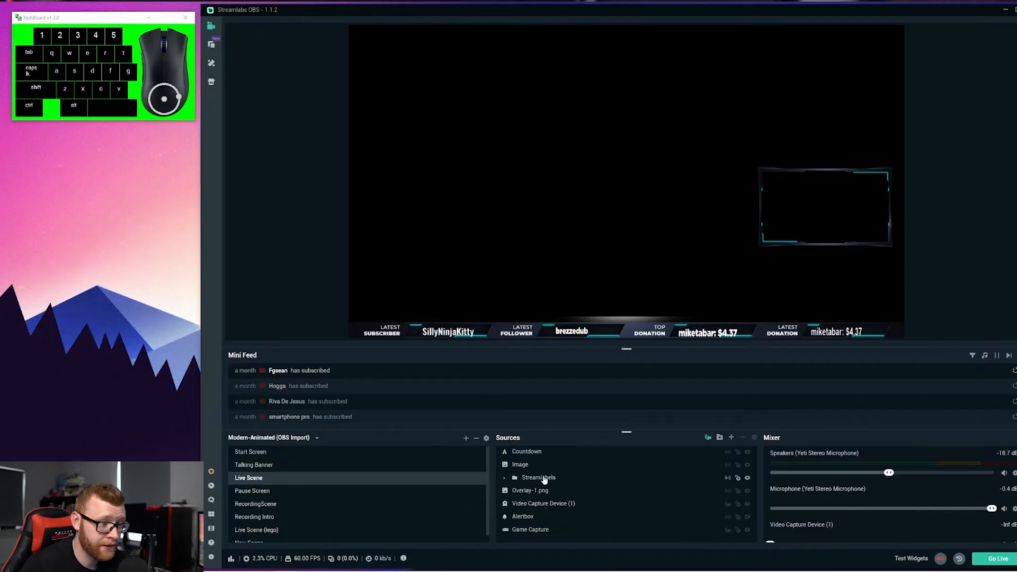
Step: Select the Live Scene sources and add a Window Capture source
{"action": "left_click", "coordinate": [731, 437]}
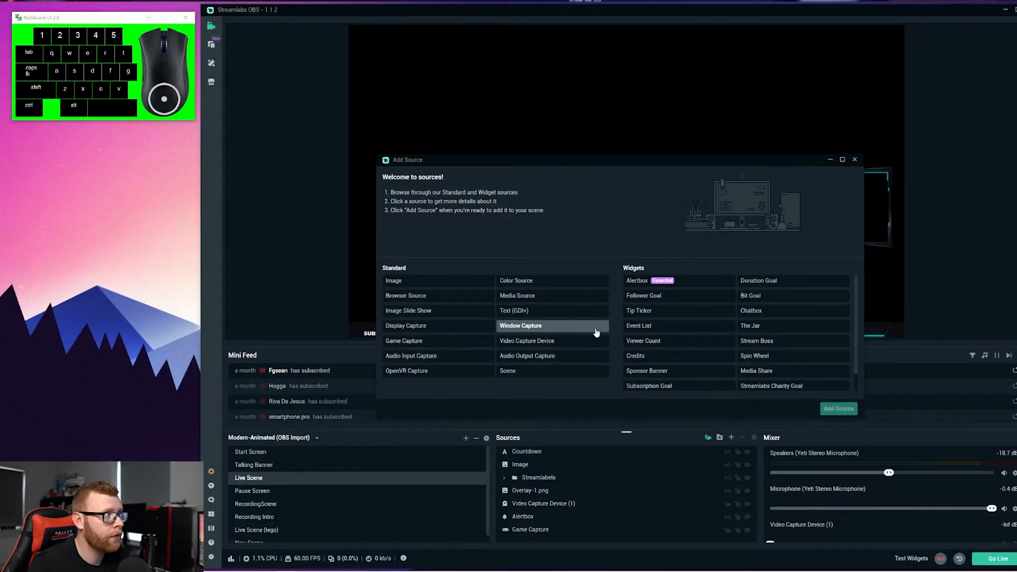
{"action": "left_click", "coordinate": [520, 326]}
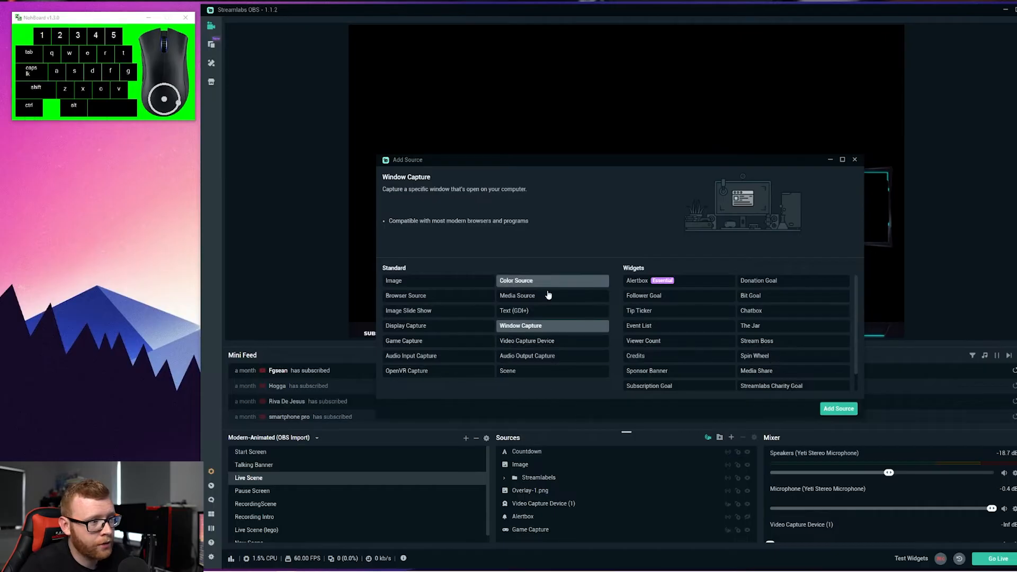
{"action": "left_click", "coordinate": [837, 408]}
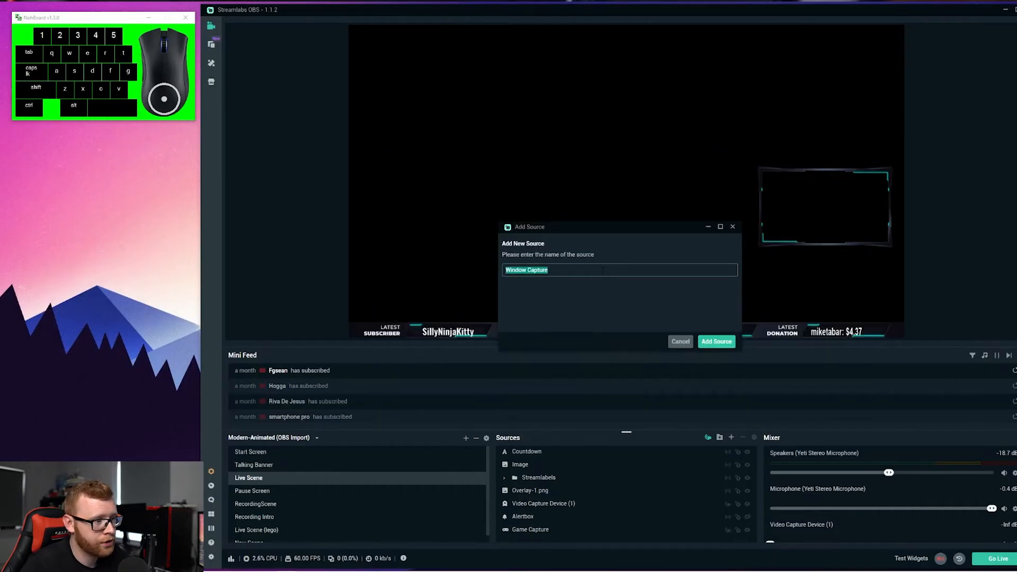
Step: Name the capture 'Nohboard' and set its window to [NohBoard.exe]
{"action": "type", "text": "Nohboard"}
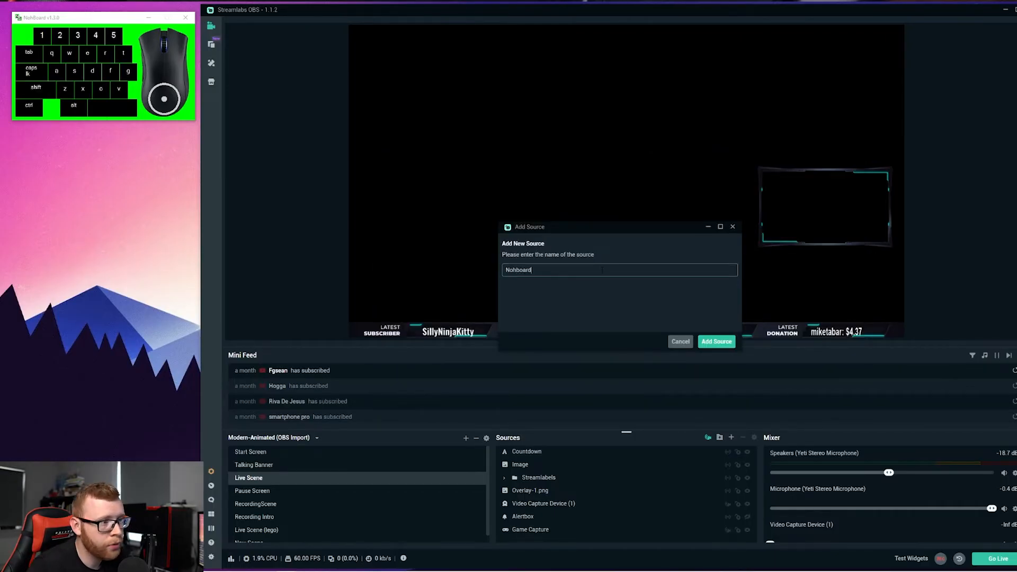
{"action": "left_click", "coordinate": [716, 341]}
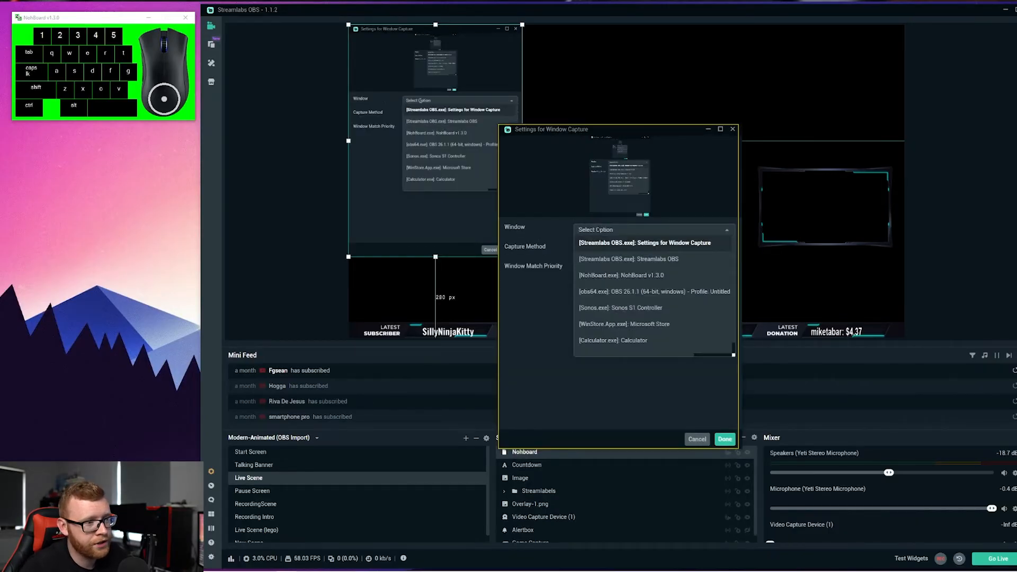
{"action": "left_click", "coordinate": [620, 275]}
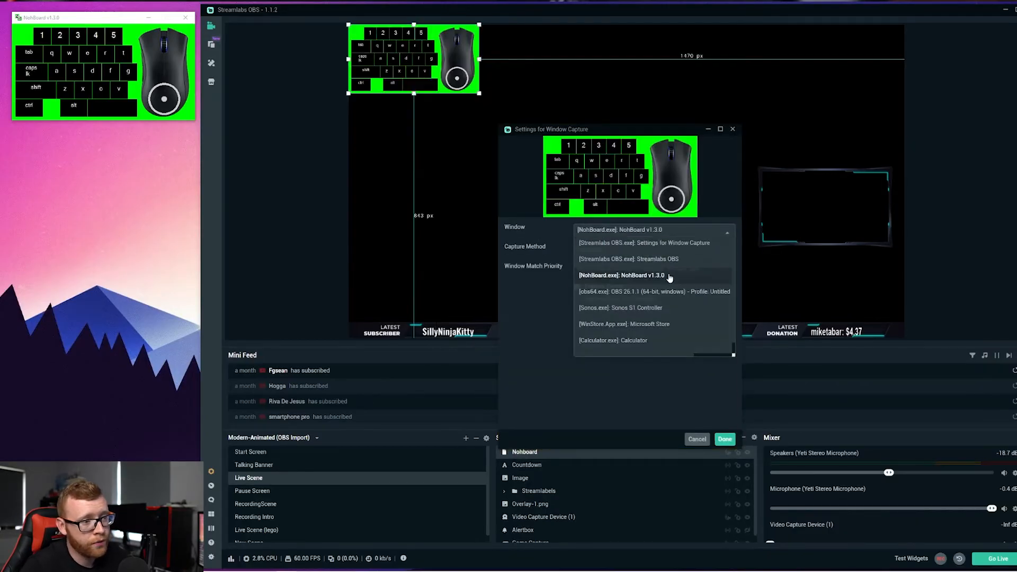
{"action": "left_click", "coordinate": [623, 275]}
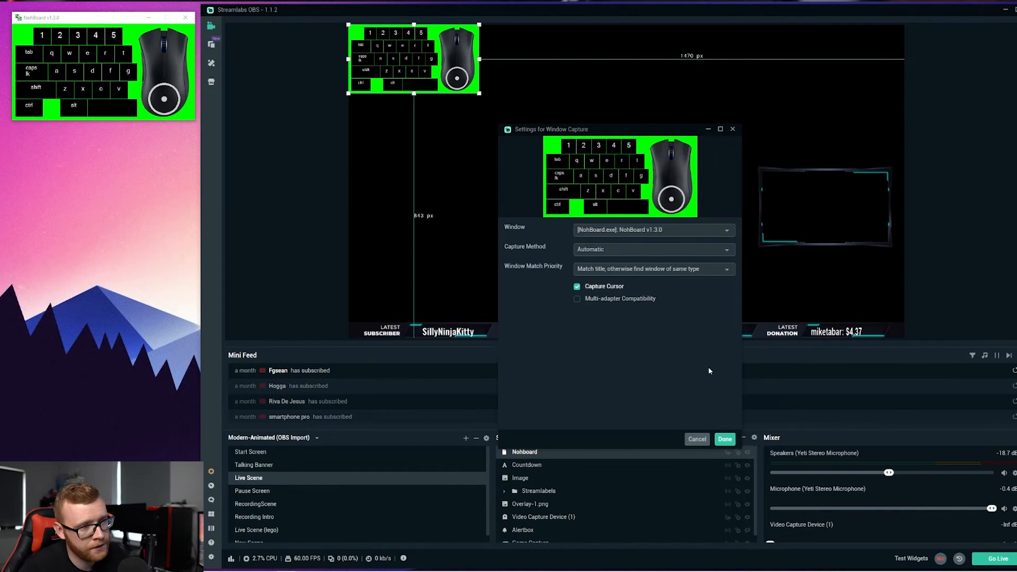
{"action": "left_click", "coordinate": [724, 439]}
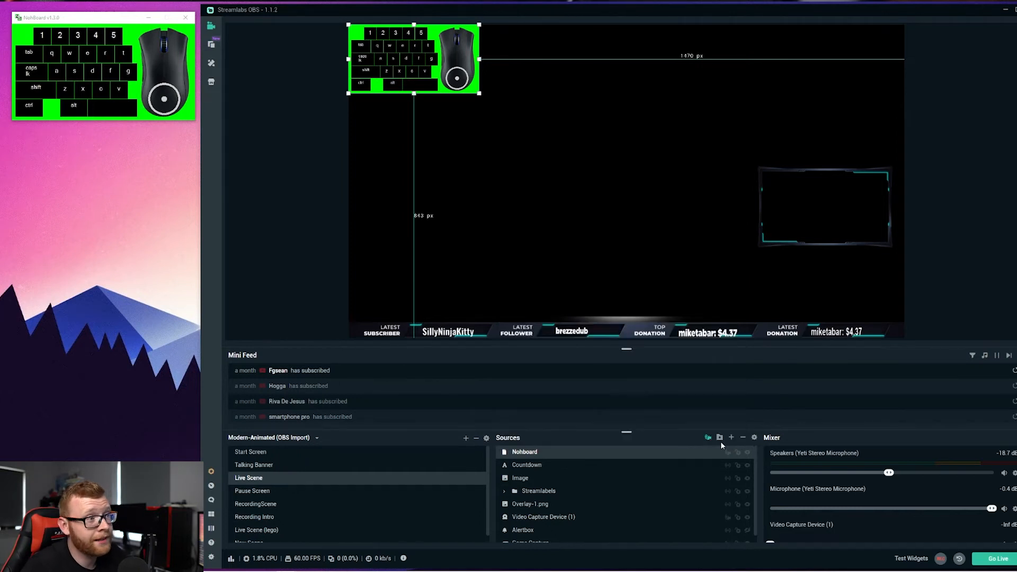
Step: Drag the Nohboard overlay to the bottom-right corner beneath the camera frame
{"action": "left_click_drag", "start_coordinate": [414, 58], "coordinate": [579, 167]}
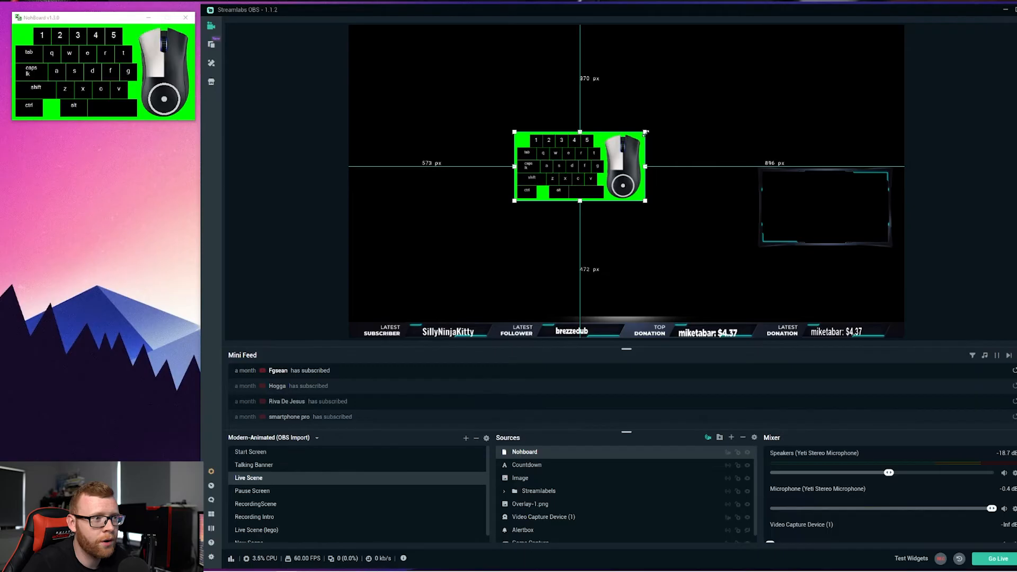
{"action": "left_click_drag", "start_coordinate": [578, 165], "coordinate": [824, 282]}
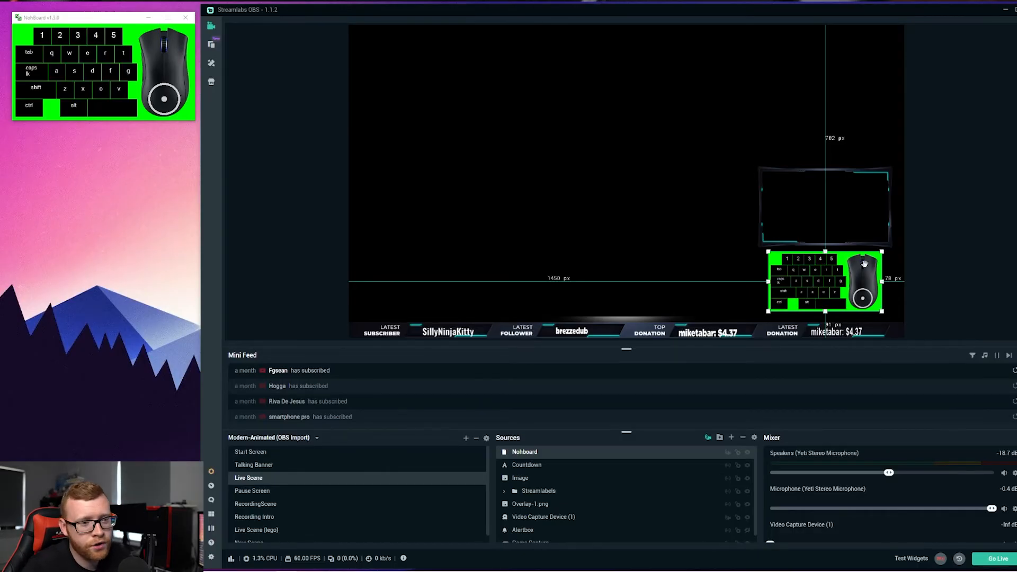
Step: Add a Chroma Key filter to the Nohboard source and move the NohBoard window aside
{"action": "right_click", "coordinate": [843, 269]}
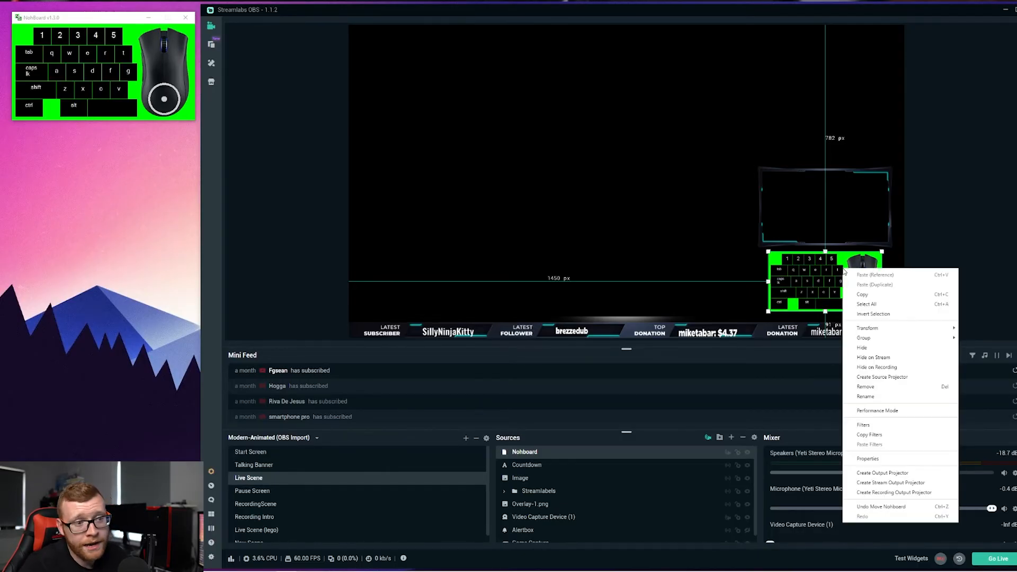
{"action": "mouse_move", "coordinate": [901, 425]}
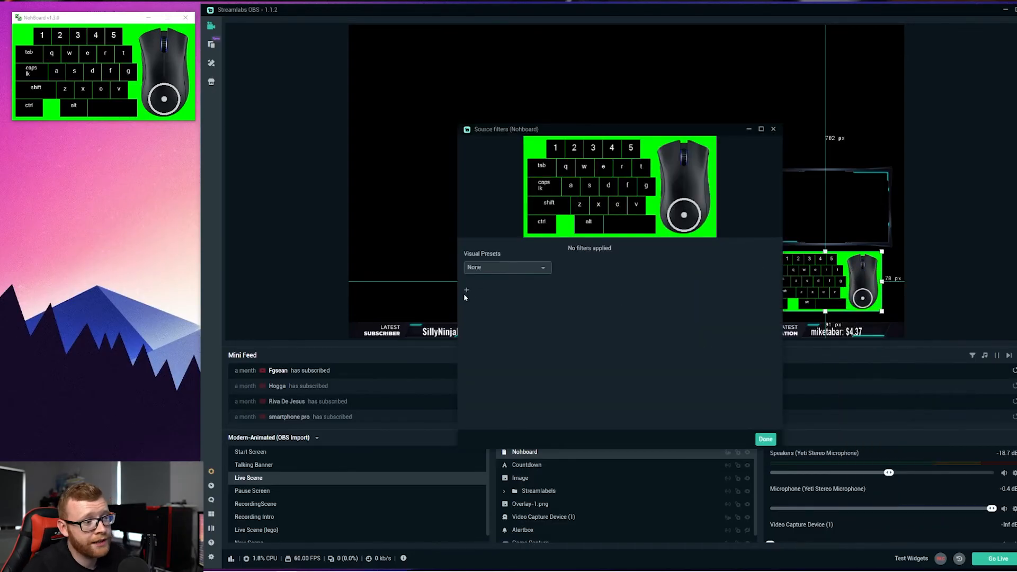
{"action": "left_click", "coordinate": [465, 289]}
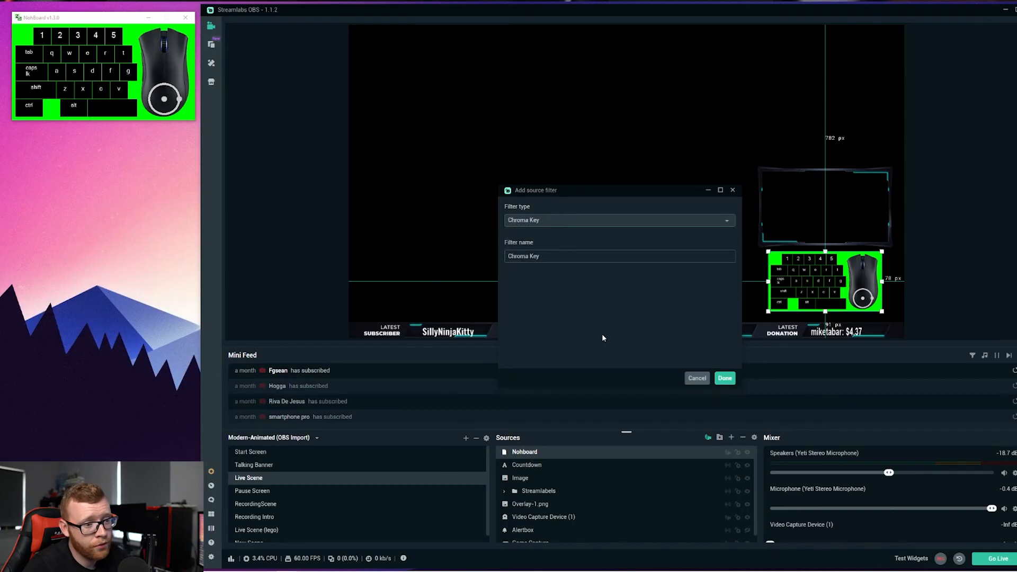
{"action": "left_click", "coordinate": [724, 377]}
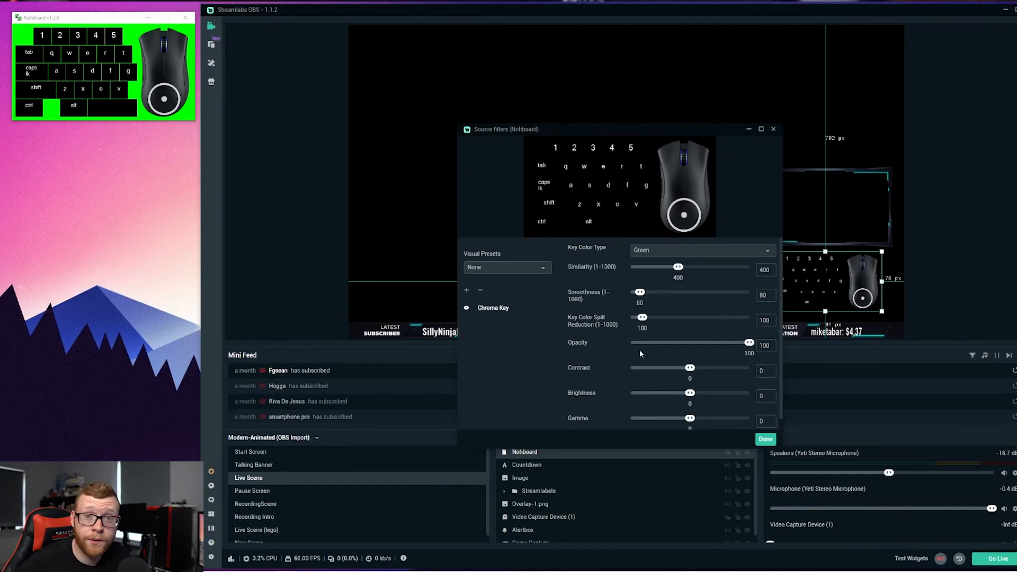
{"action": "left_click", "coordinate": [763, 439]}
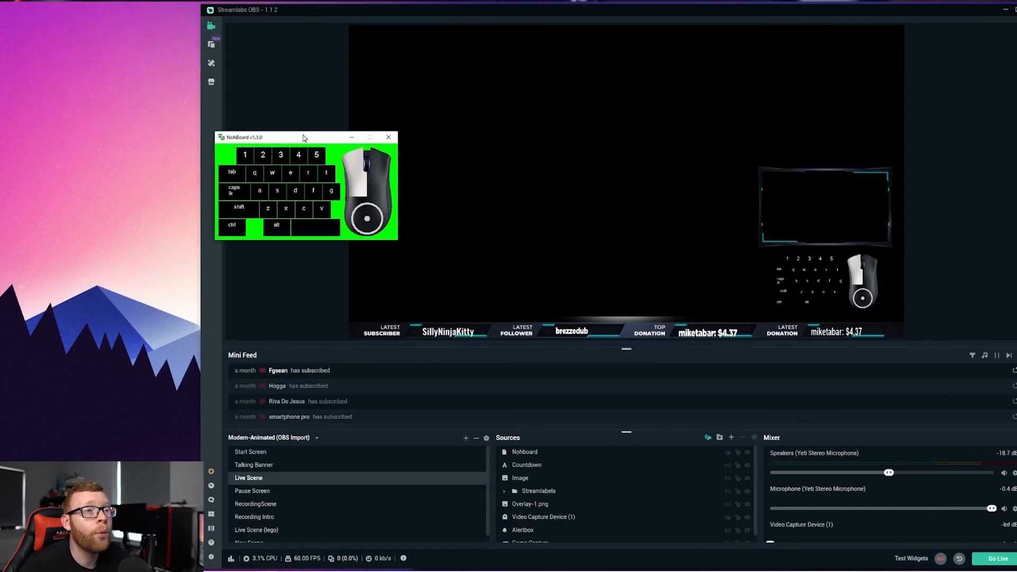
{"action": "left_click", "coordinate": [388, 137]}
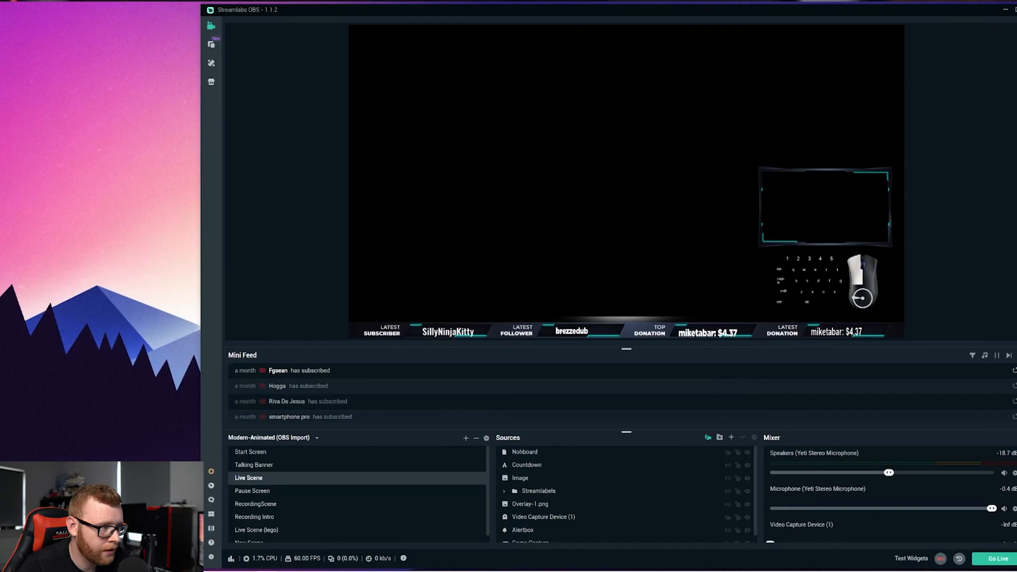